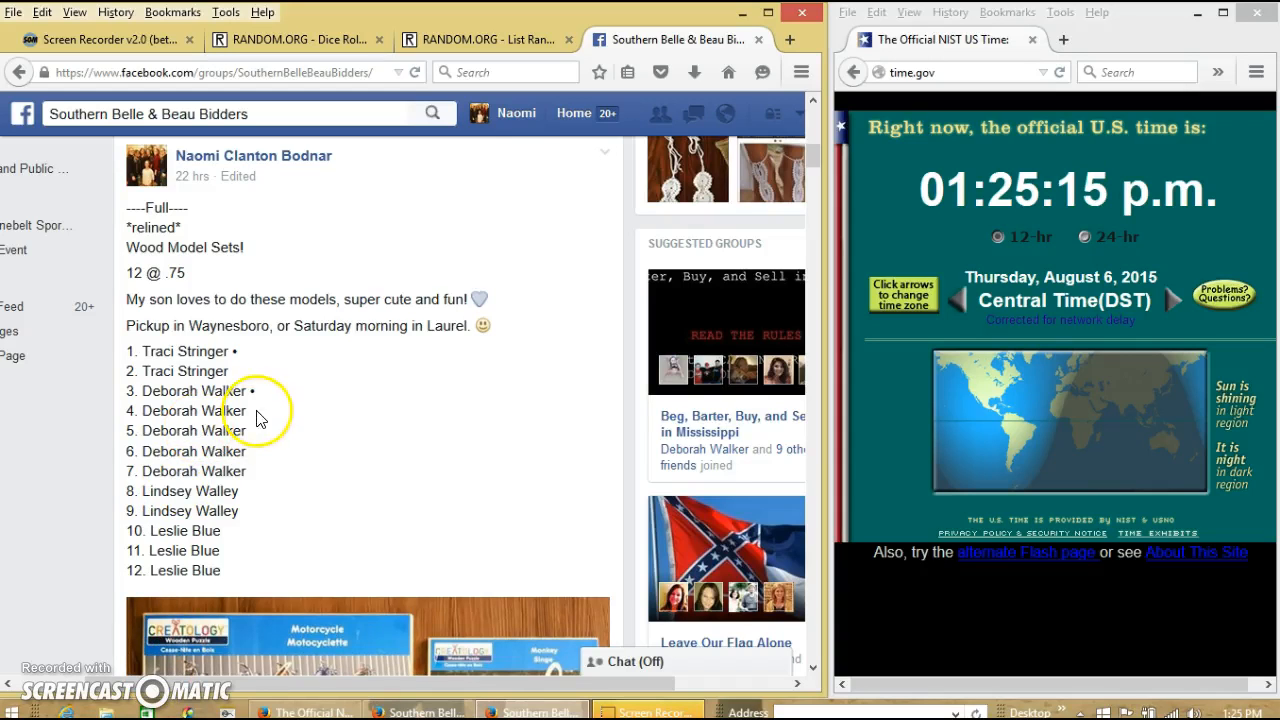
{"action": "mouse_move", "coordinate": [152, 284]}
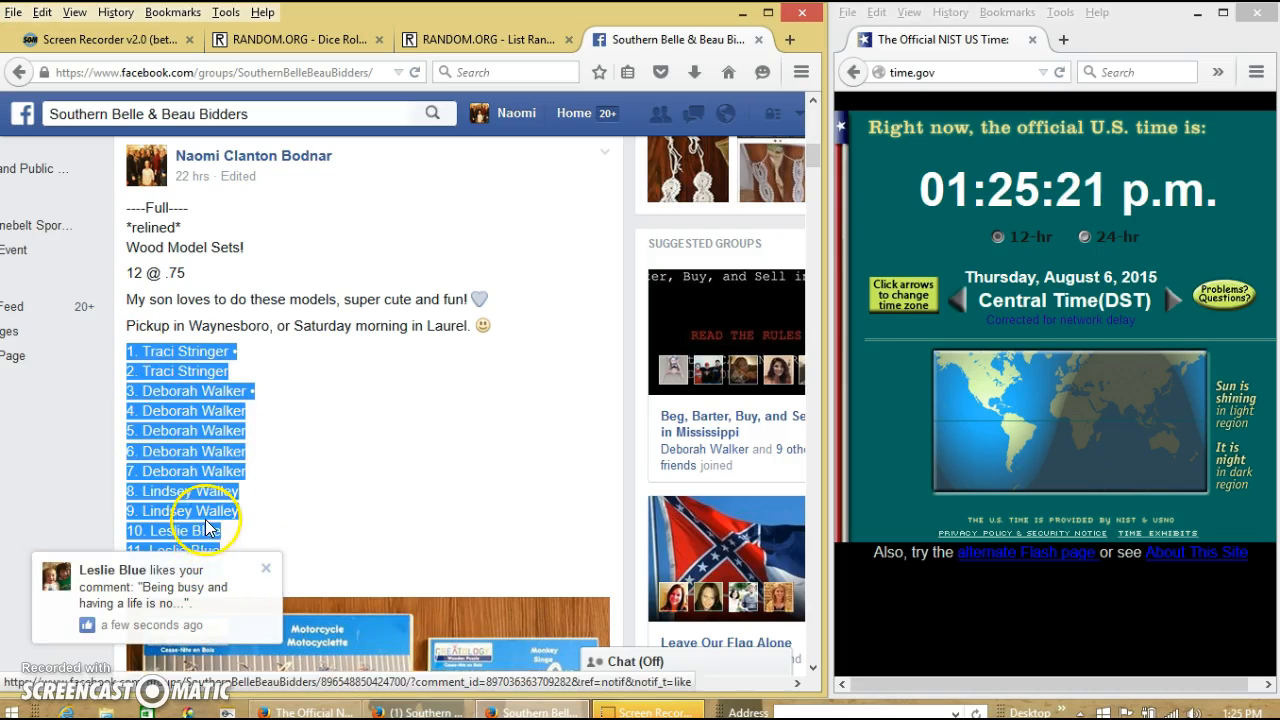
{"action": "mouse_move", "coordinate": [350, 500]}
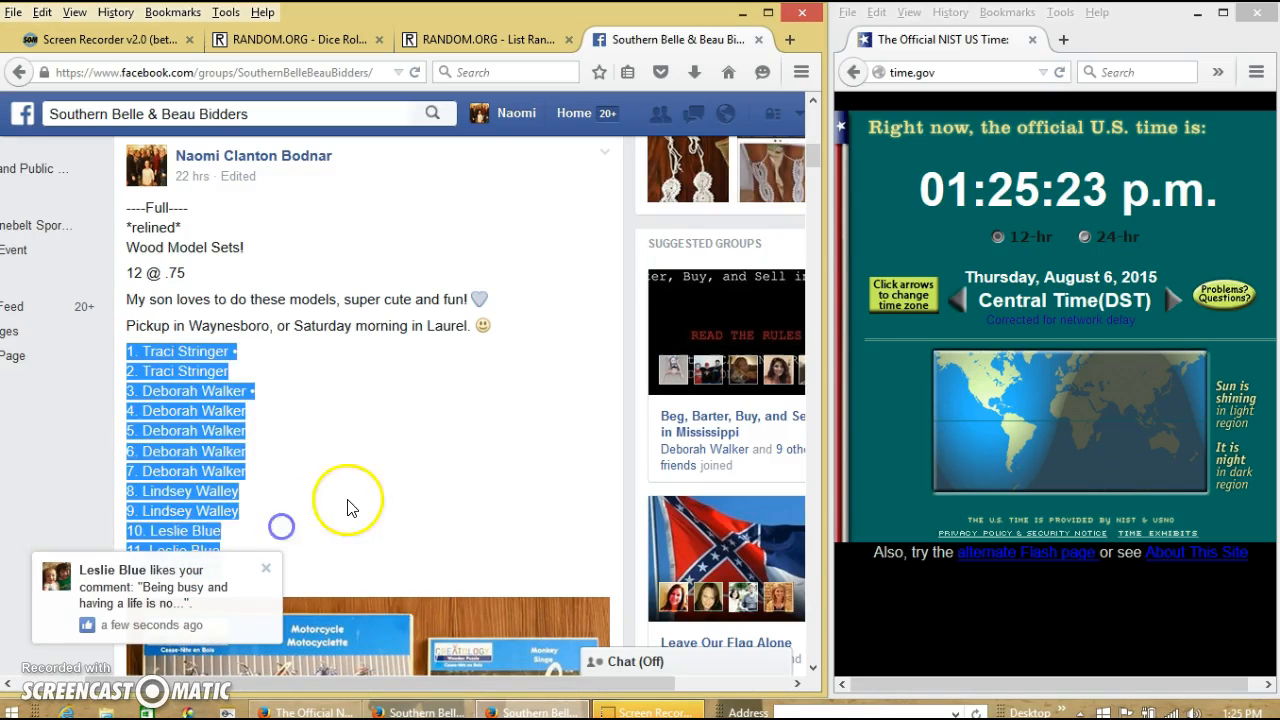
- Scroll down the Facebook post to the numbered bidder name list
{"action": "scroll", "scroll_direction": "down", "scroll_amount": 3}
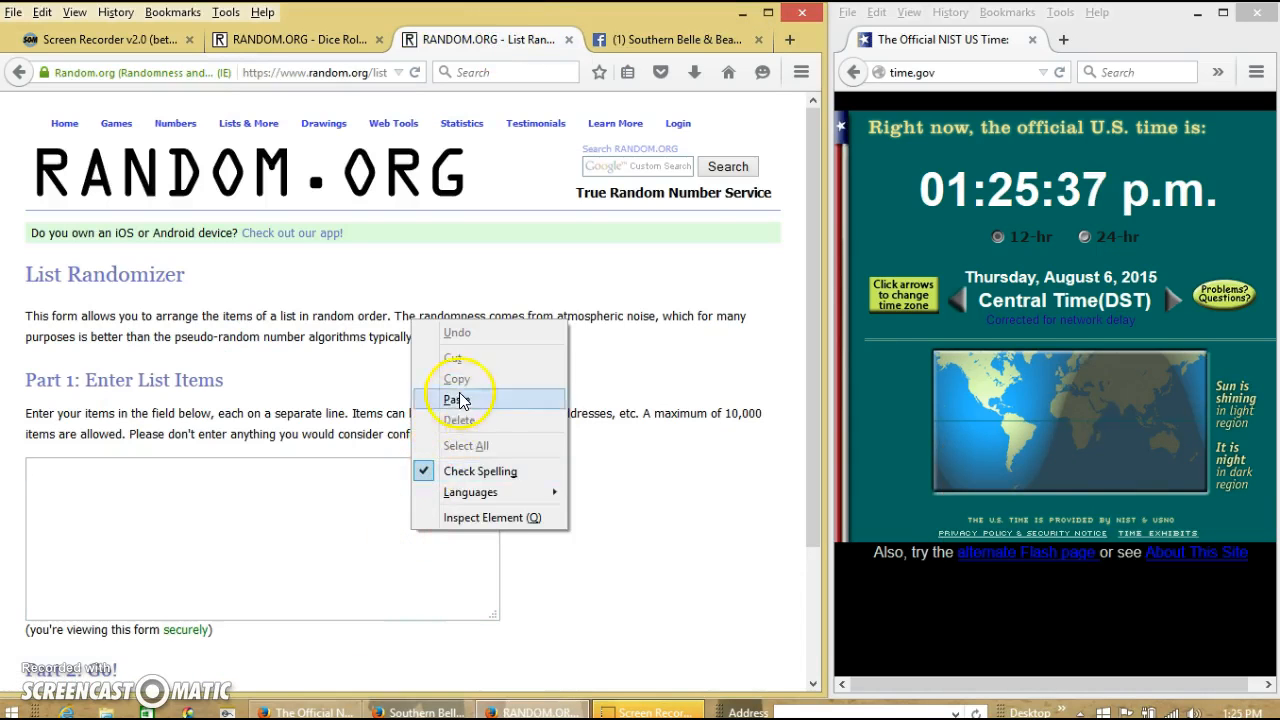
- Paste the names into the List Randomizer, check the UTC clock, and roll two dice
{"action": "left_click", "coordinate": [458, 400]}
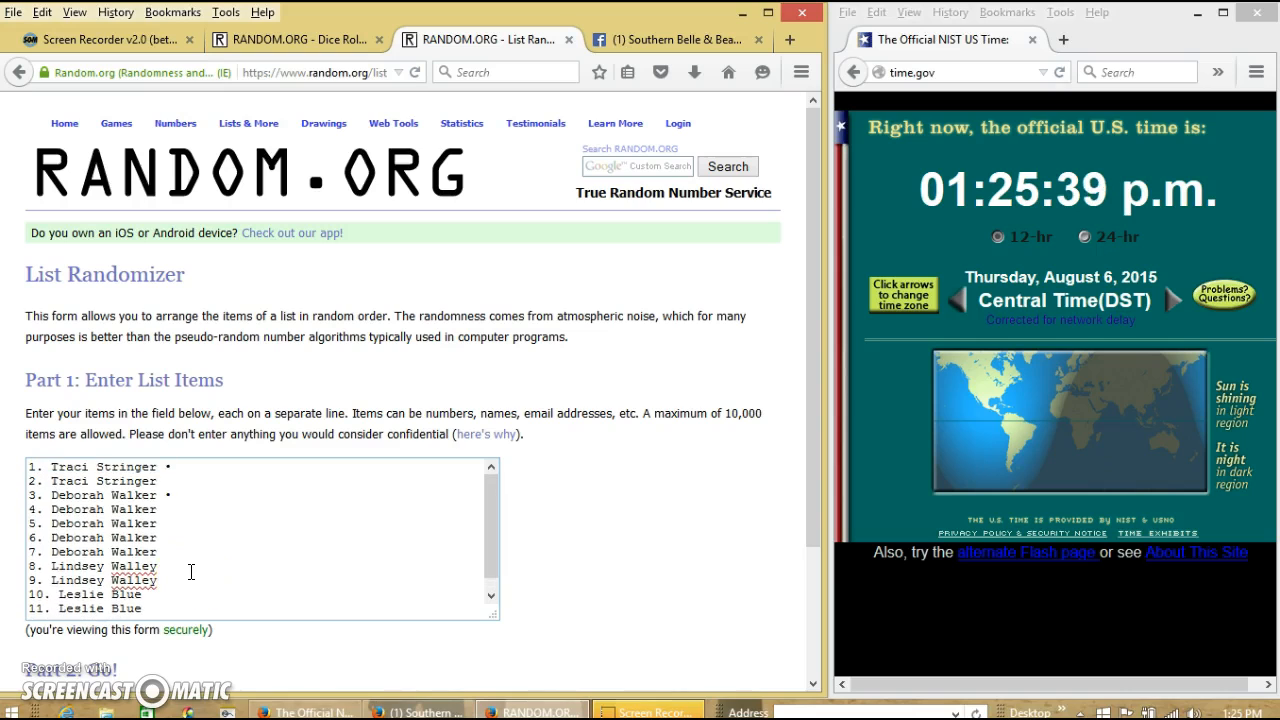
{"action": "left_click", "coordinate": [290, 40]}
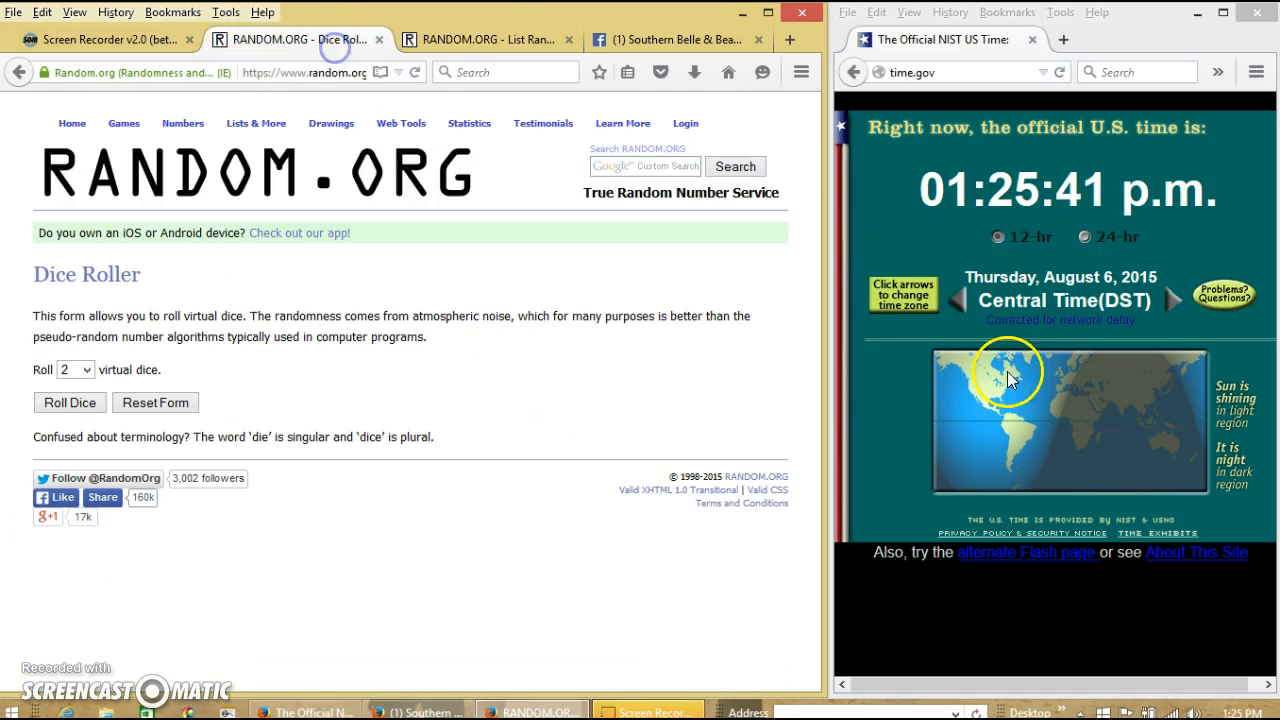
{"action": "left_click", "coordinate": [1242, 712]}
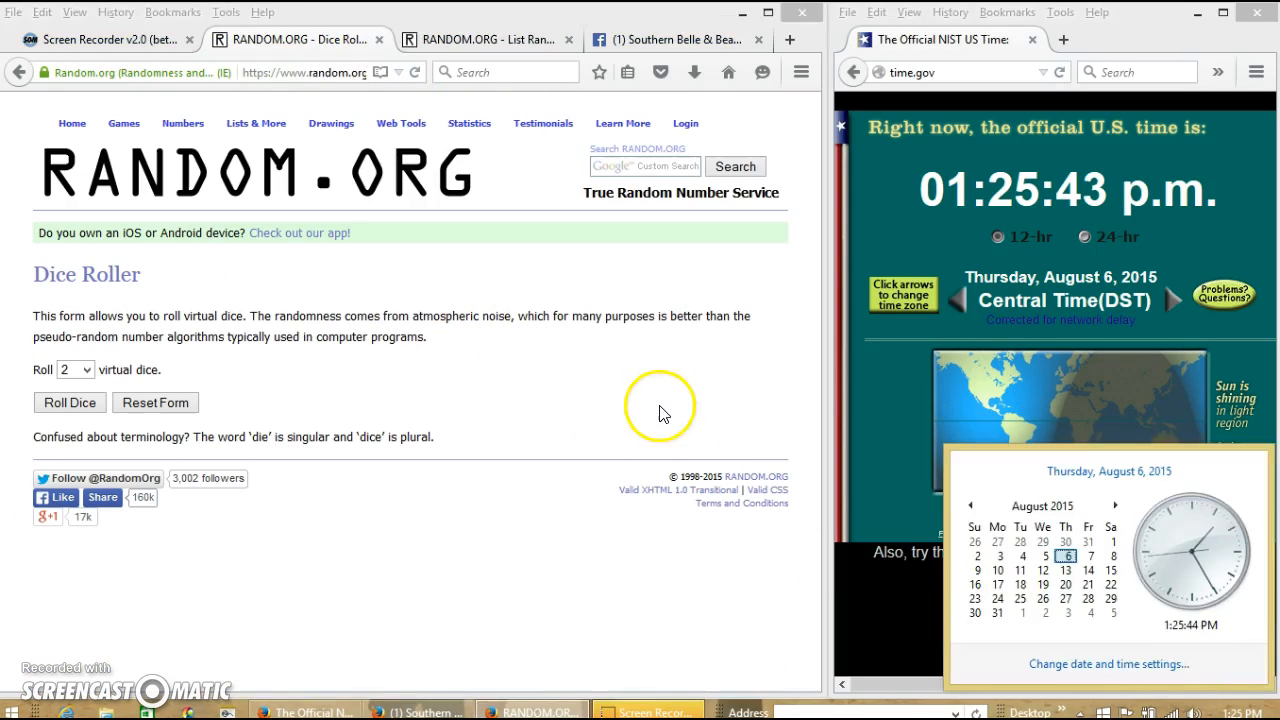
{"action": "left_click", "coordinate": [68, 402]}
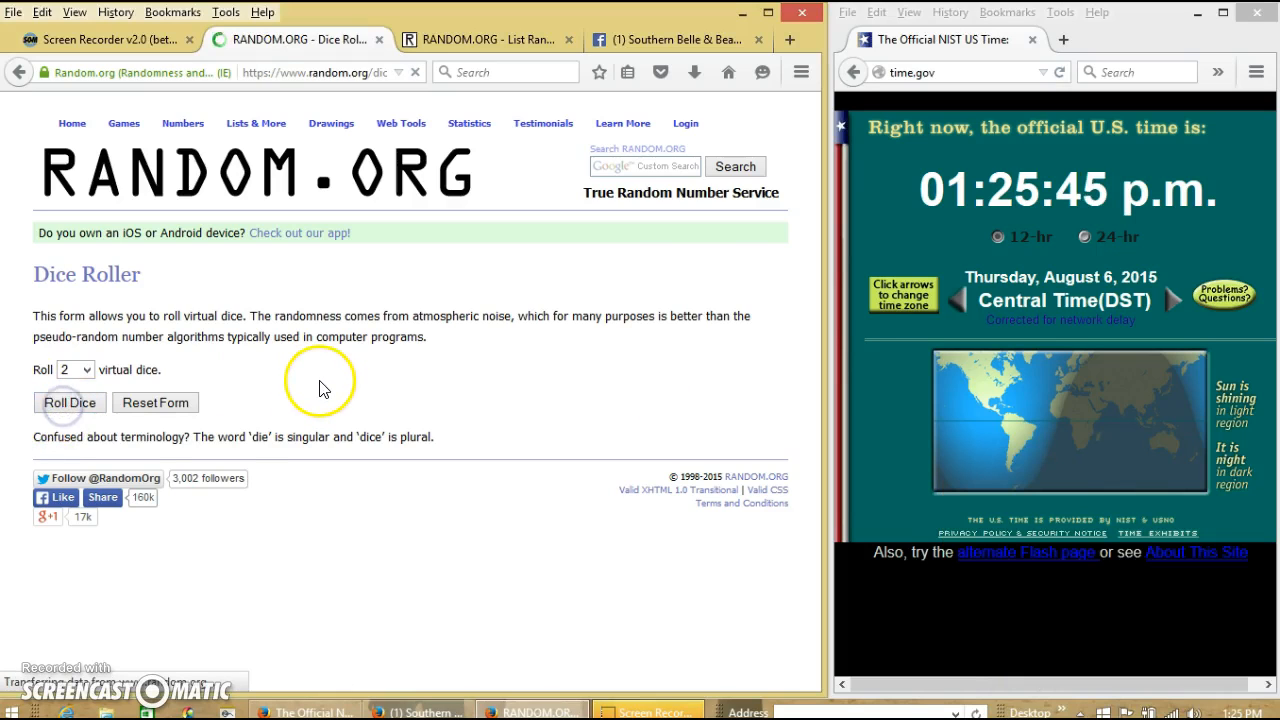
{"action": "left_click", "coordinate": [68, 402]}
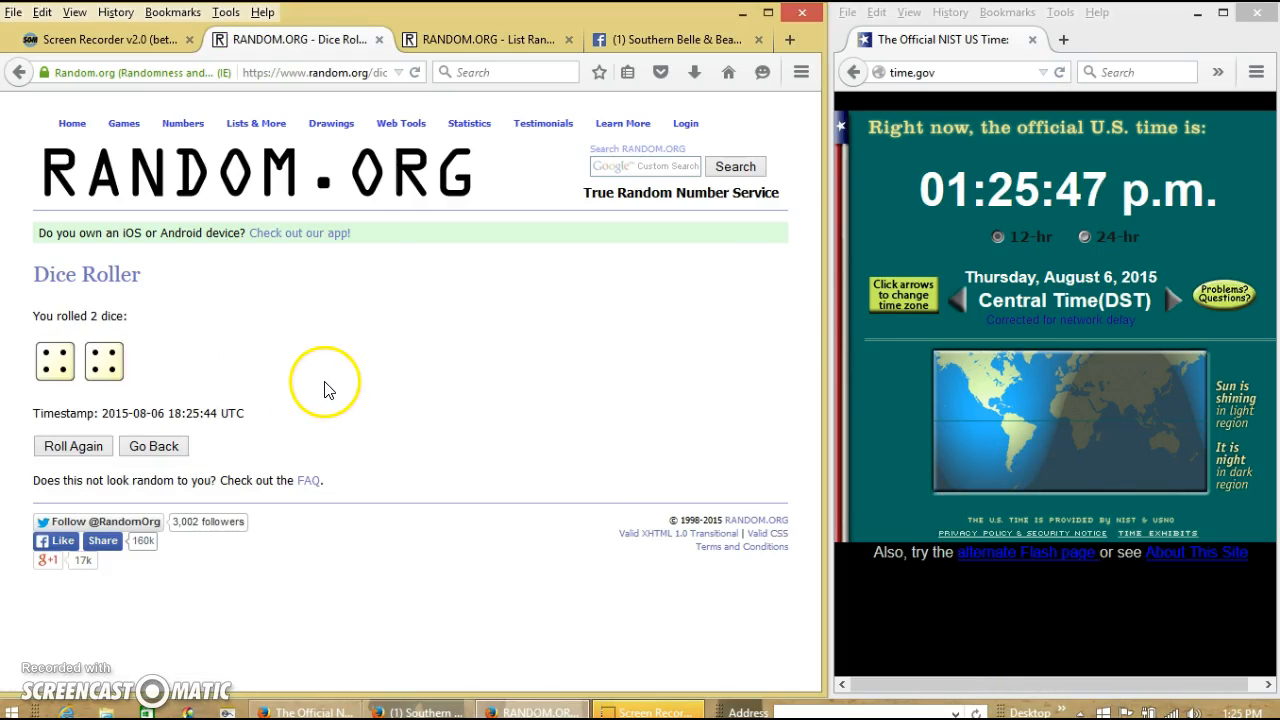
- Randomize the 12-name list once in the List Randomizer
{"action": "left_click", "coordinate": [484, 40]}
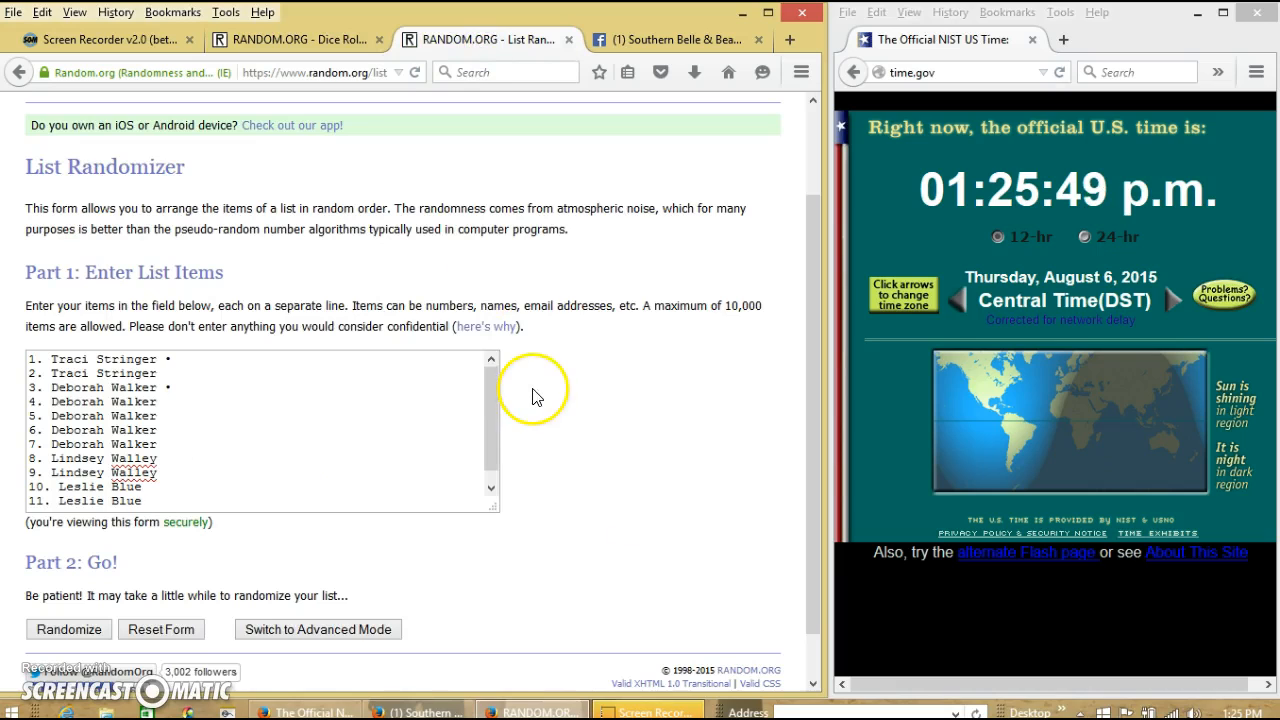
{"action": "left_click", "coordinate": [1254, 712]}
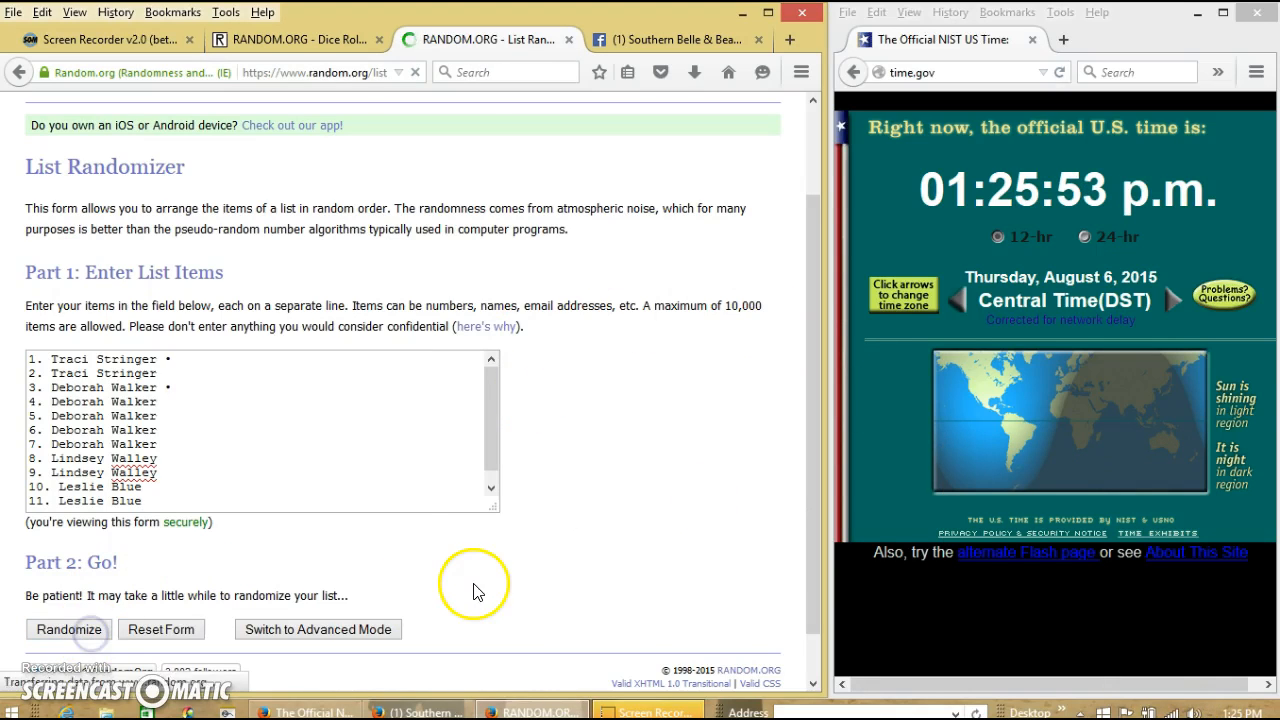
{"action": "left_click", "coordinate": [68, 630]}
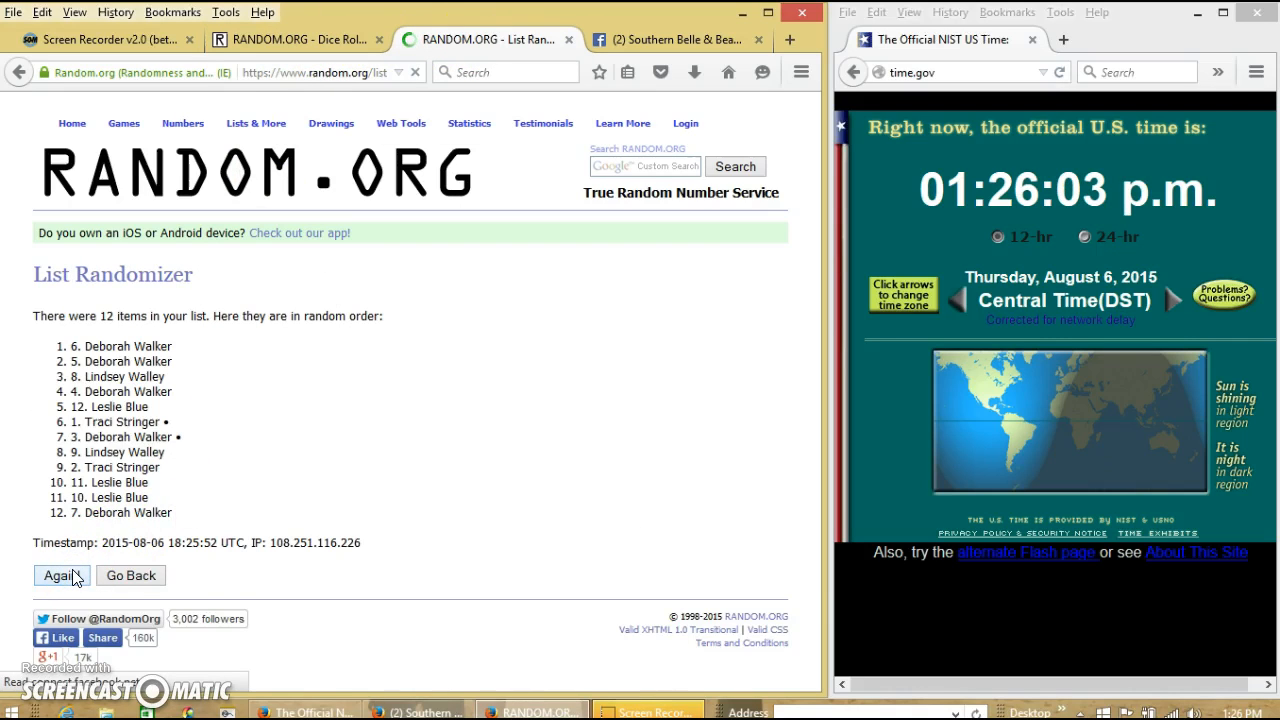
{"action": "left_click", "coordinate": [56, 576]}
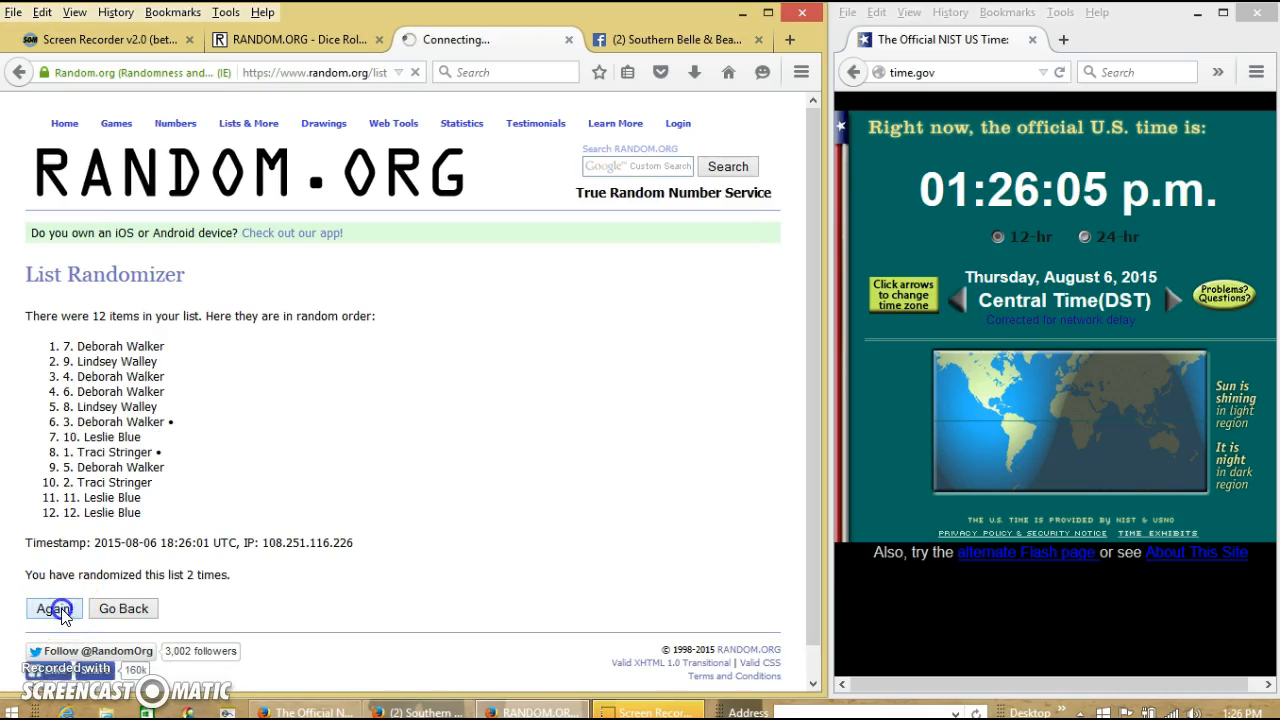
{"action": "left_click", "coordinate": [52, 608]}
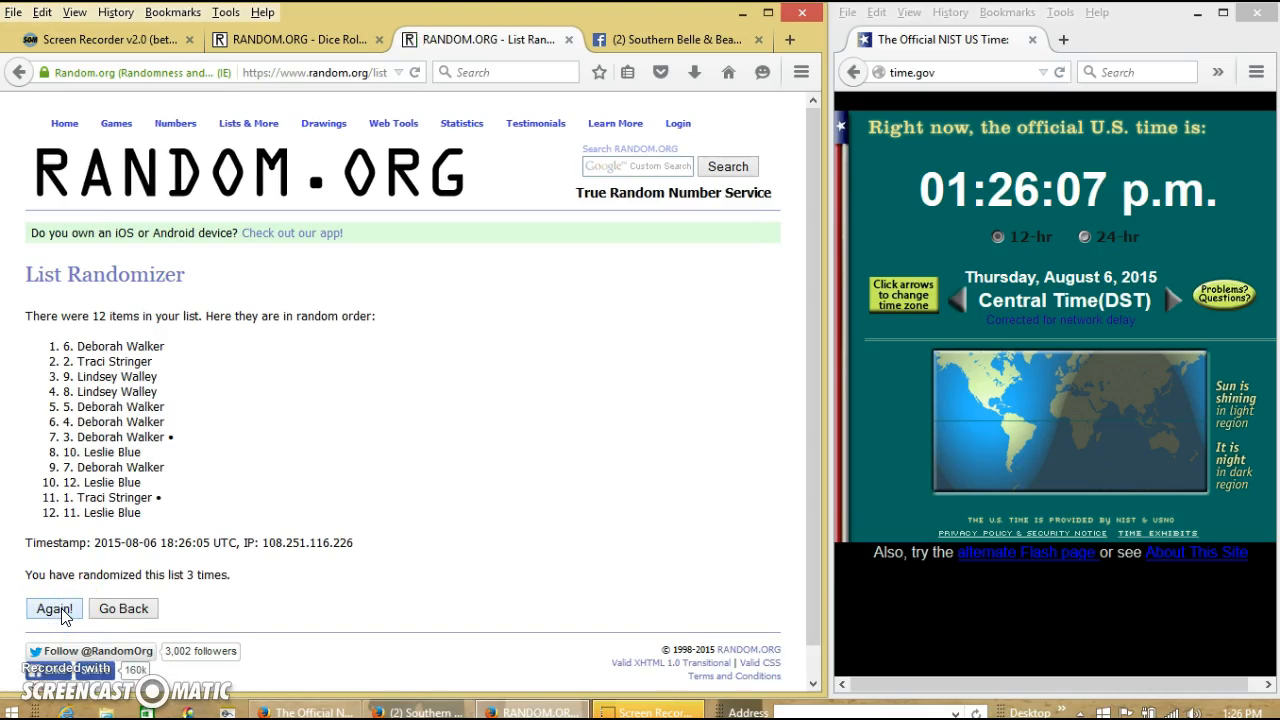
{"action": "left_click", "coordinate": [52, 608]}
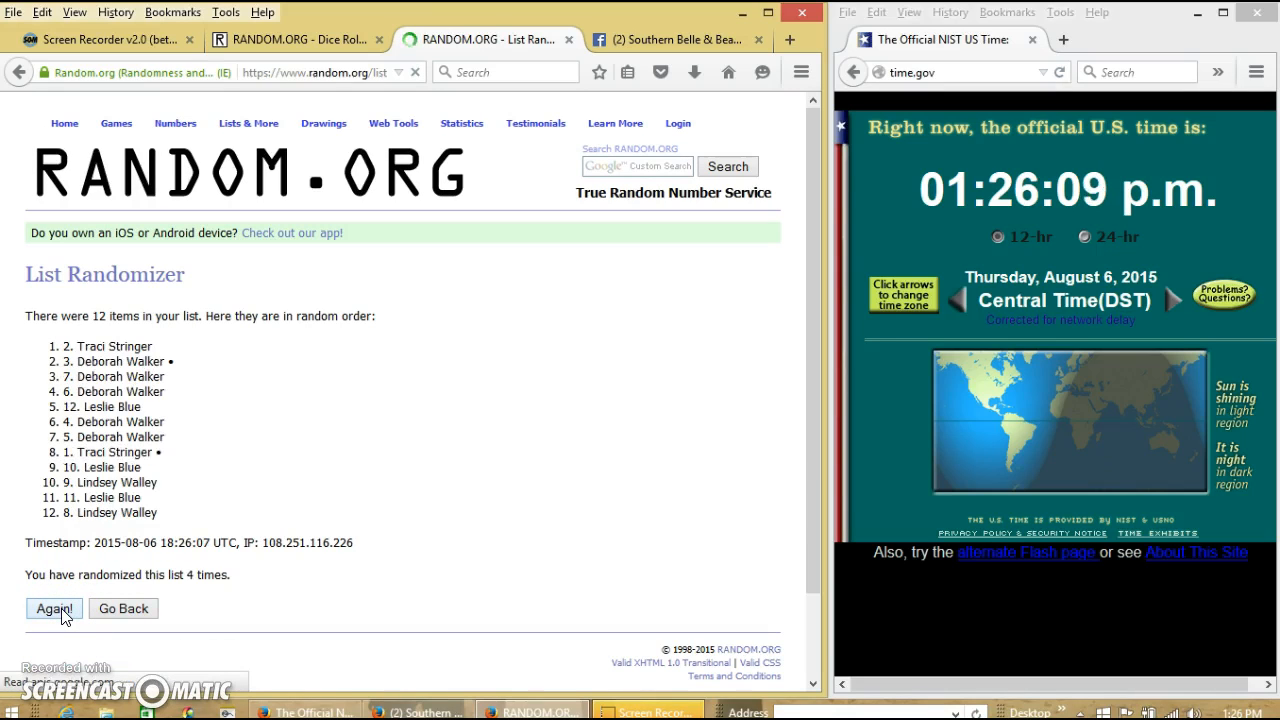
{"action": "left_click", "coordinate": [54, 608]}
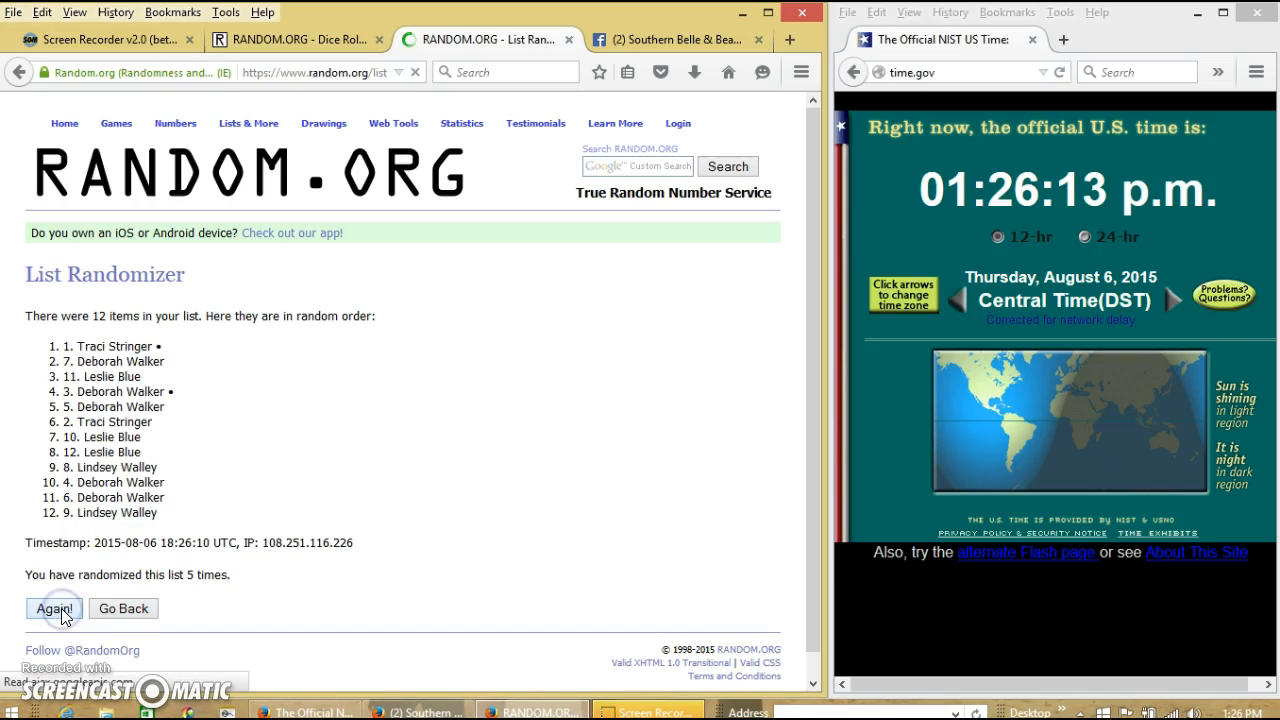
{"action": "left_click", "coordinate": [52, 608]}
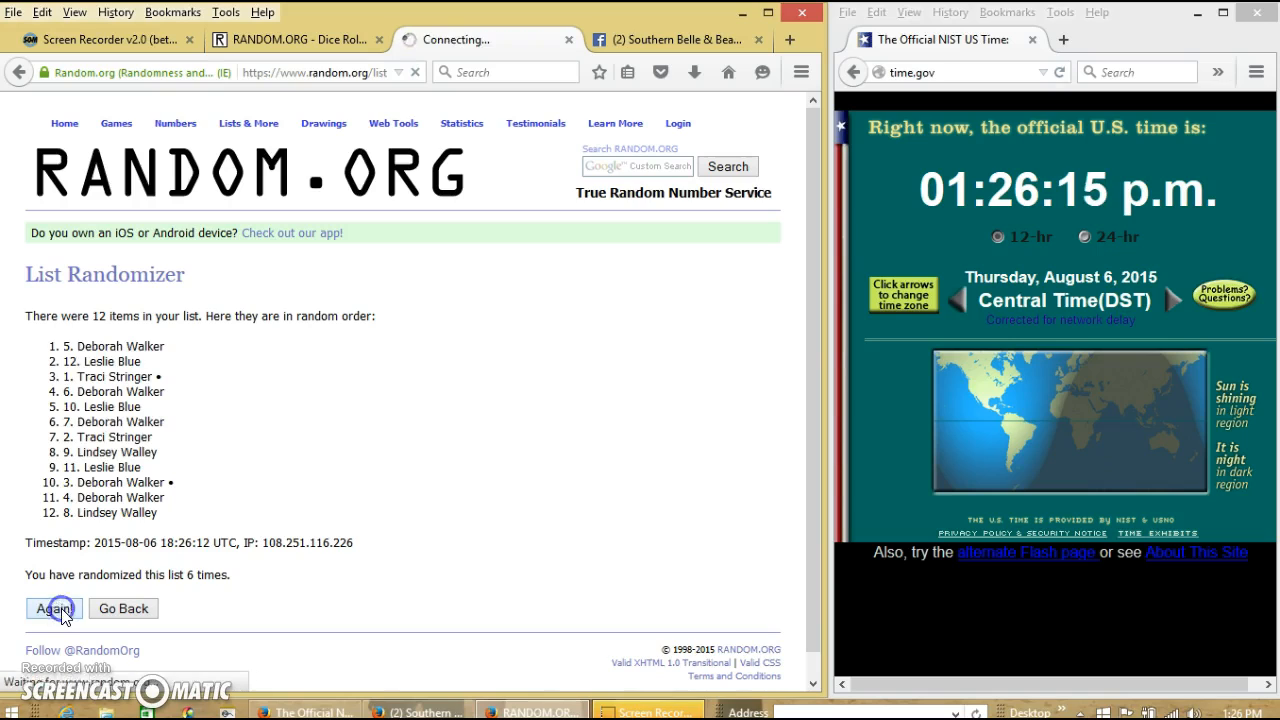
{"action": "left_click", "coordinate": [52, 608]}
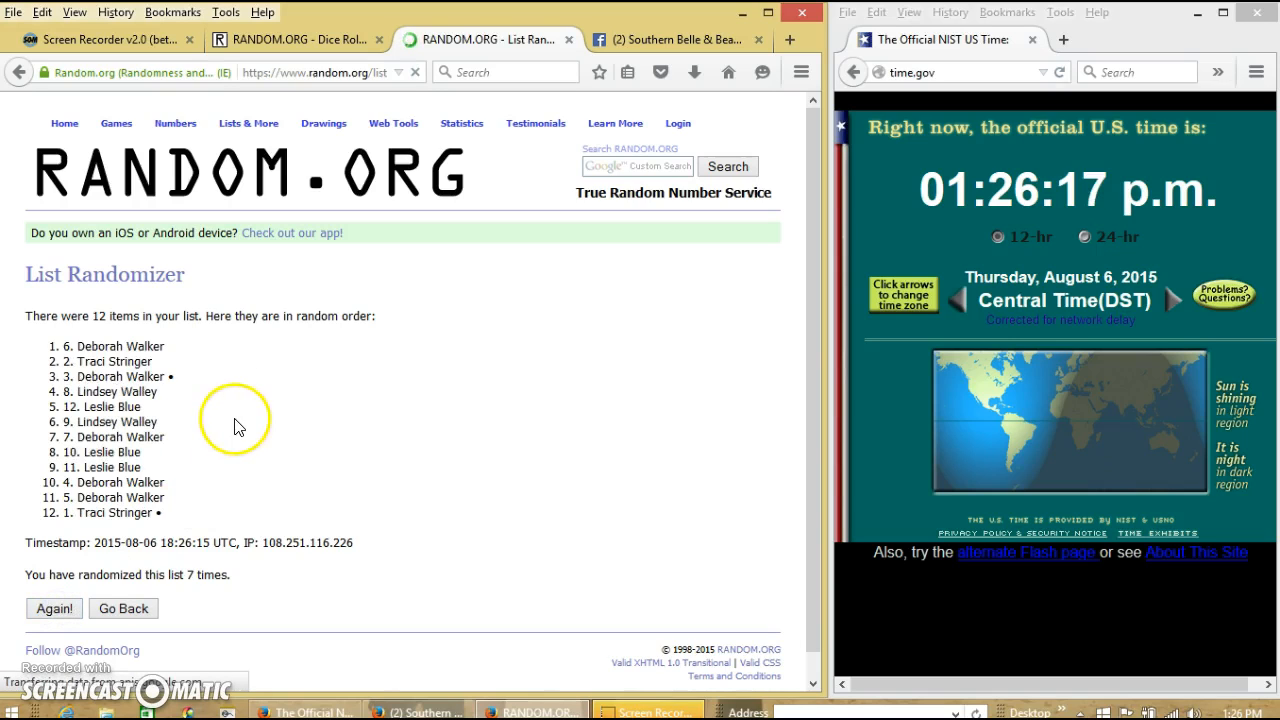
{"action": "mouse_move", "coordinate": [176, 508]}
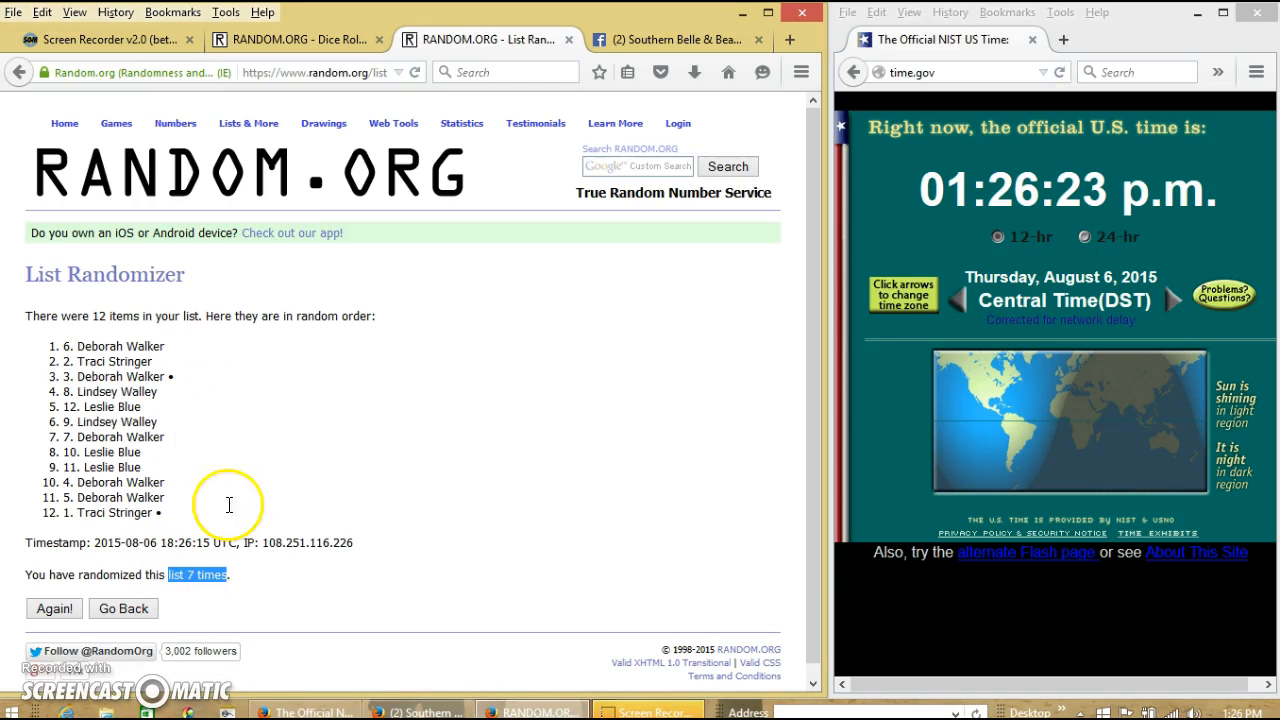
- Review the dice roll result, then return to the List Randomizer results
{"action": "left_click", "coordinate": [290, 40]}
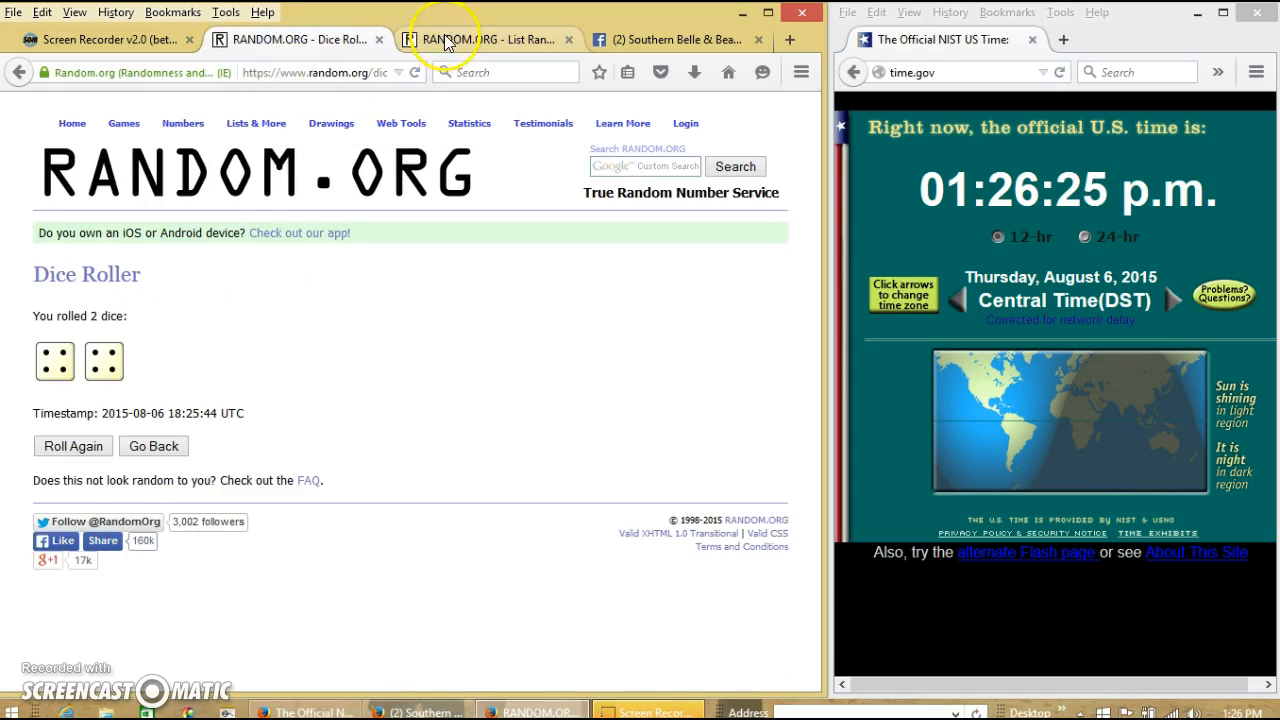
{"action": "left_click", "coordinate": [490, 40]}
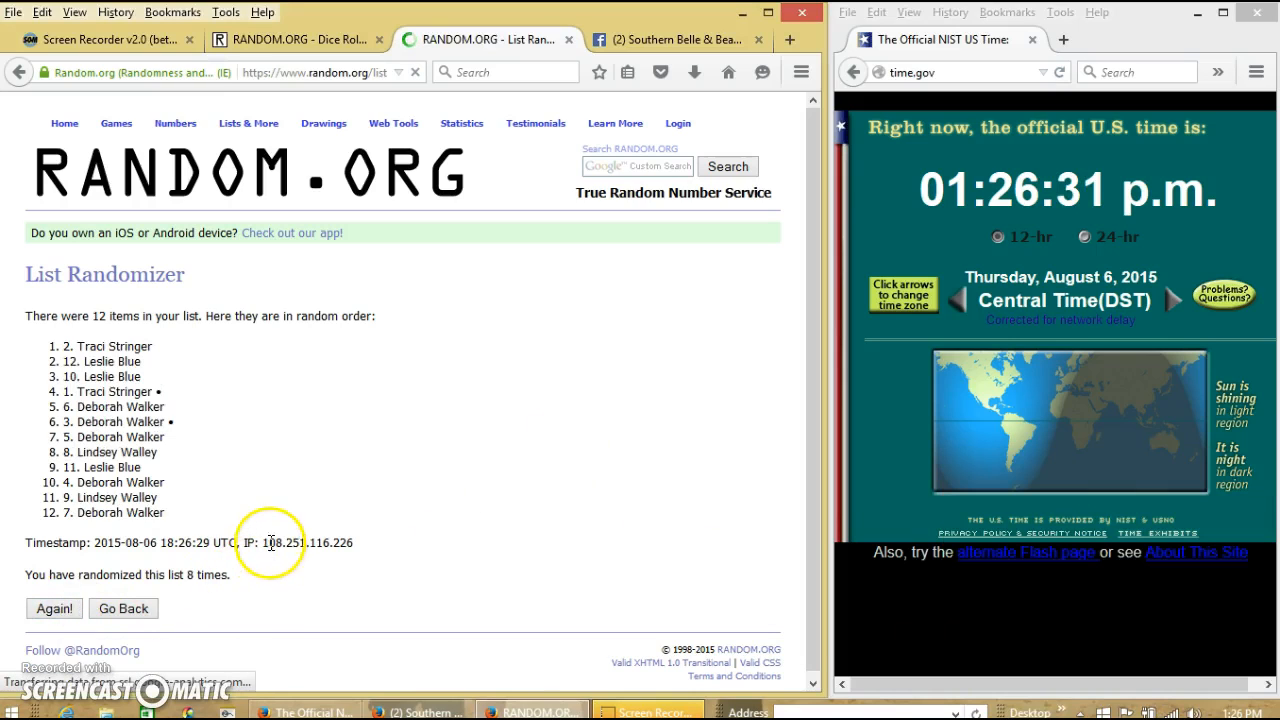
{"action": "mouse_move", "coordinate": [188, 360]}
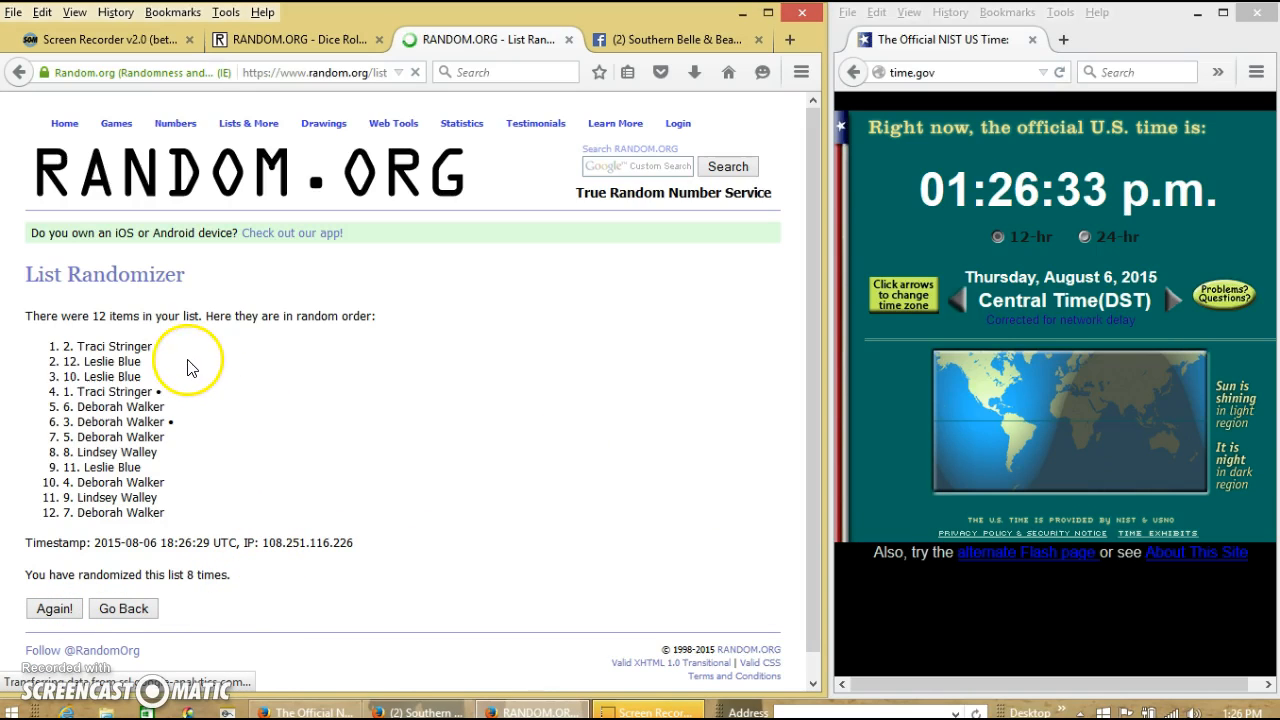